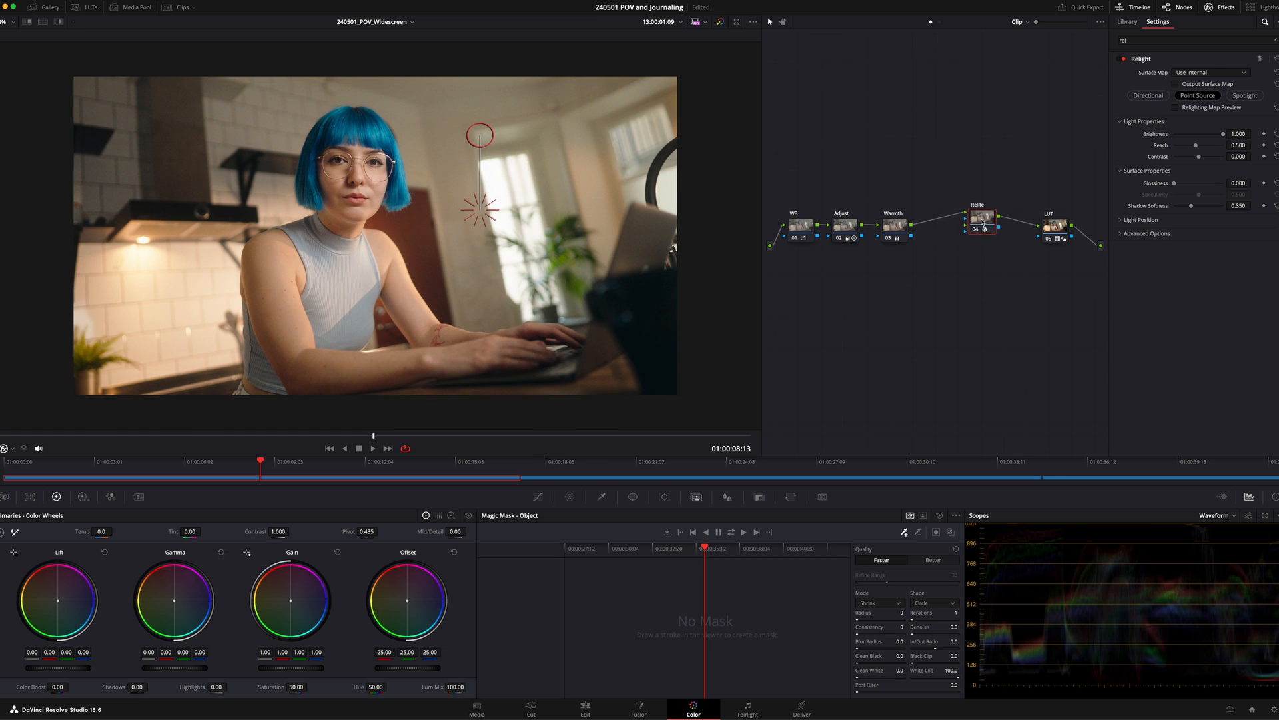
Step: Add a new node 06 and feed its output into the Relight node's surface map input
right_click(942, 330)
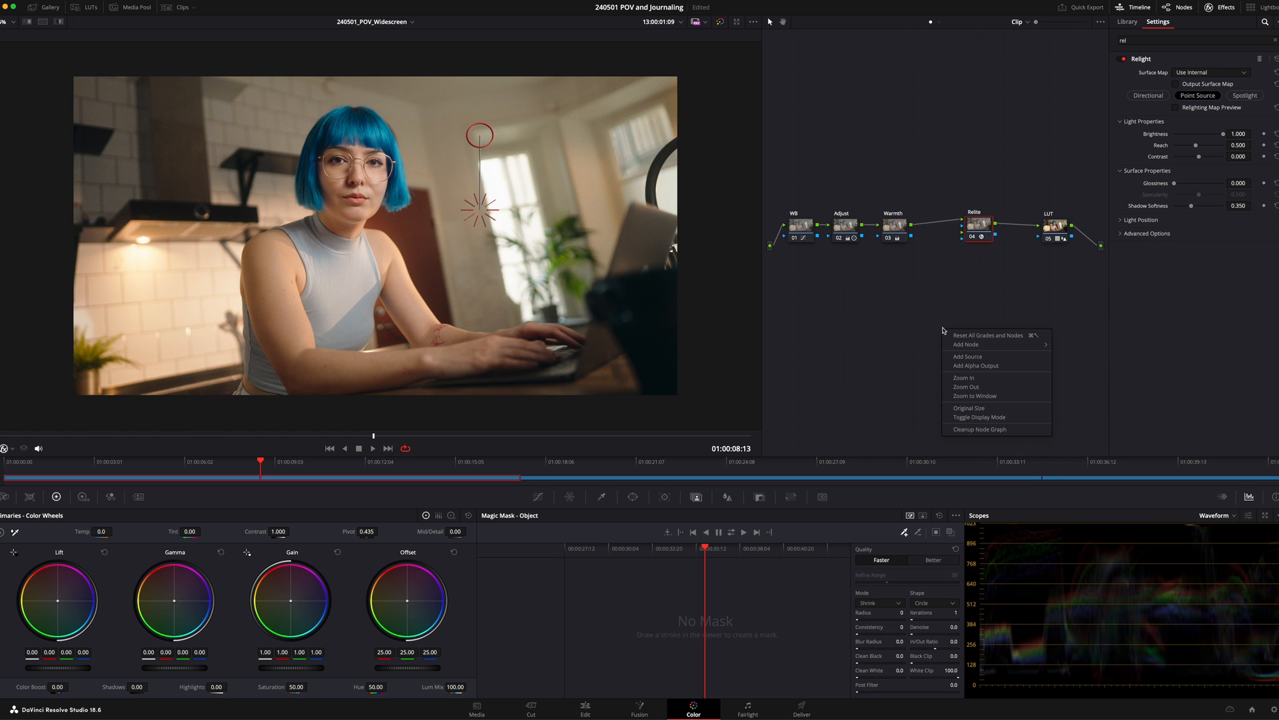
mouse_move(961, 343)
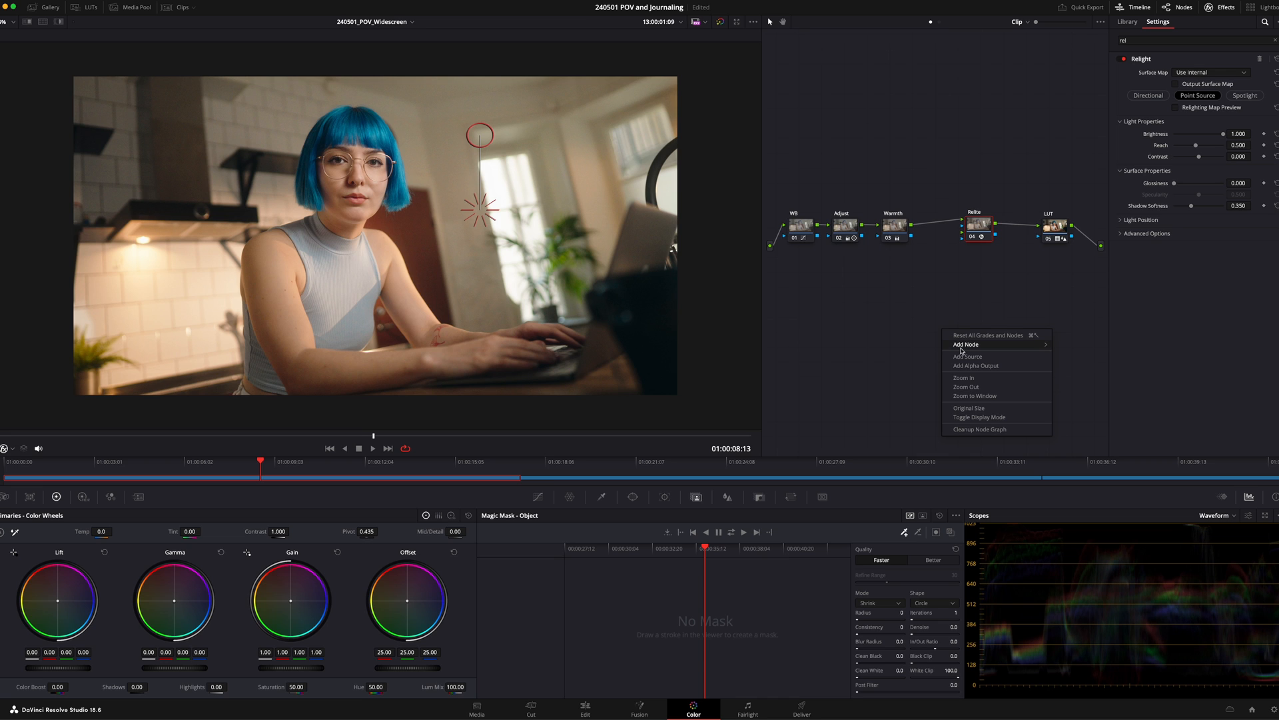
click(965, 344)
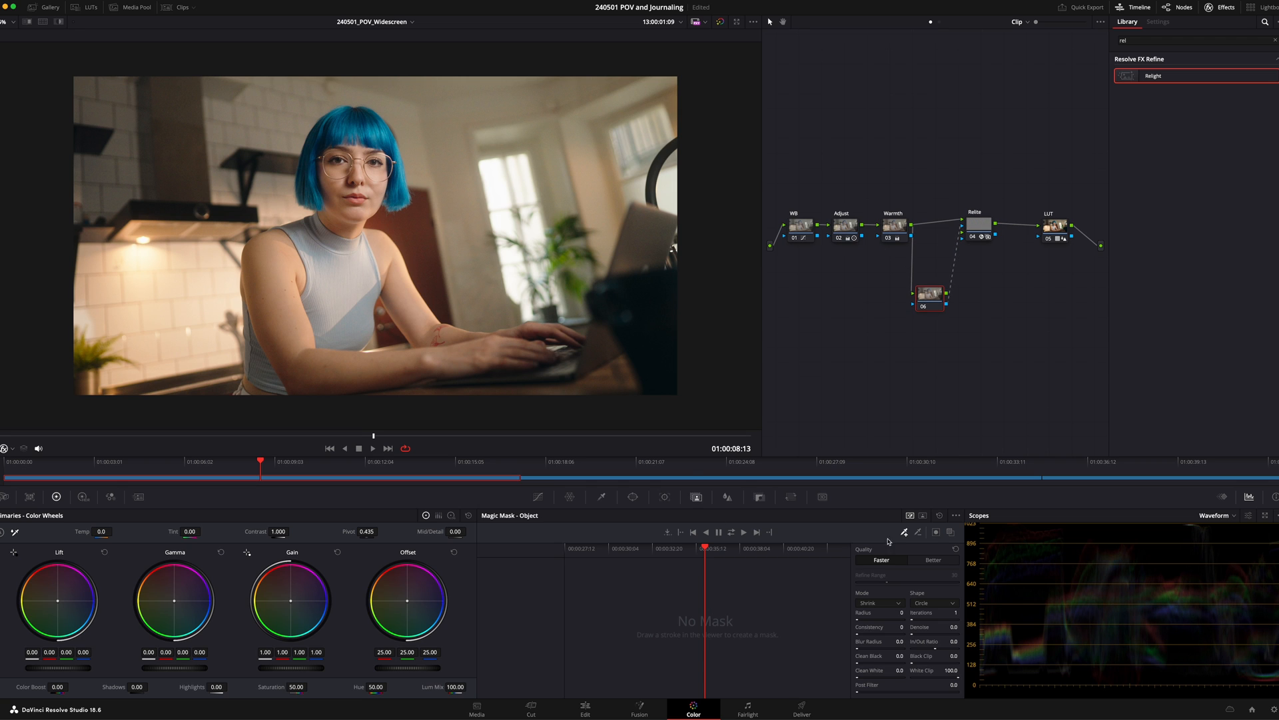
mouse_move(563, 538)
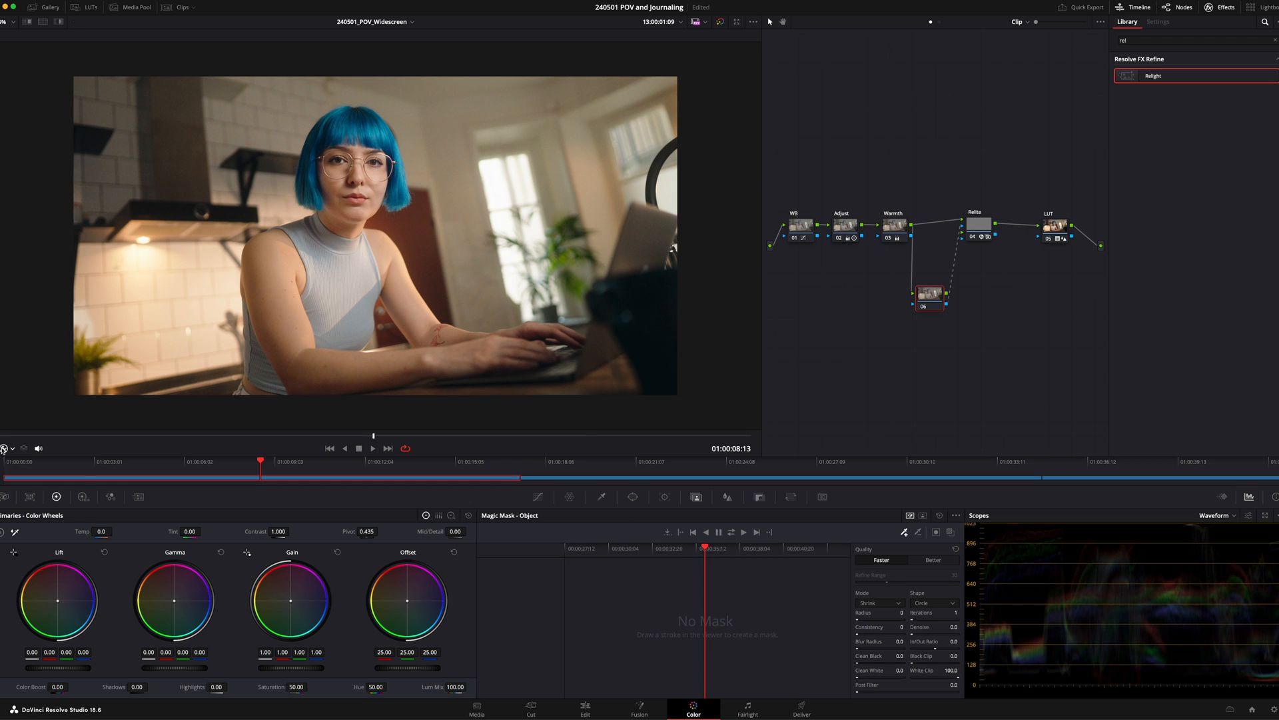
mouse_move(837, 525)
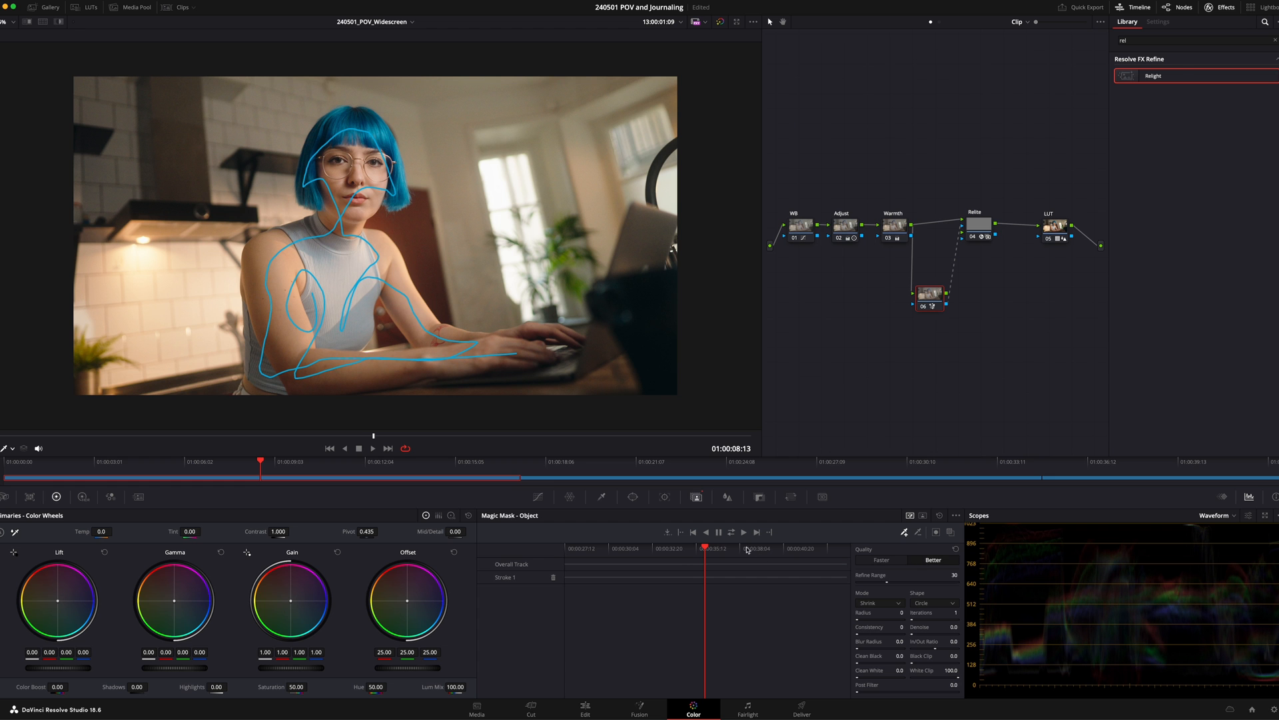
Step: Track the woman's Magic Mask forward and backward through the whole clip
click(731, 532)
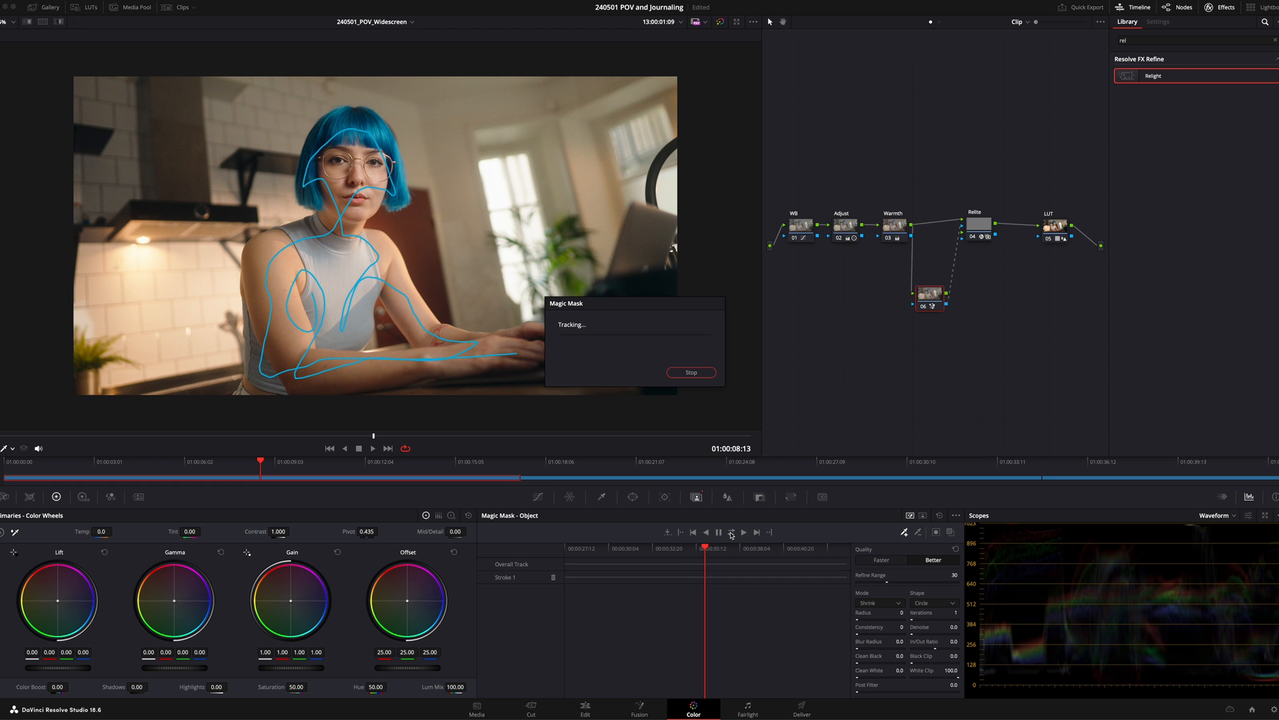